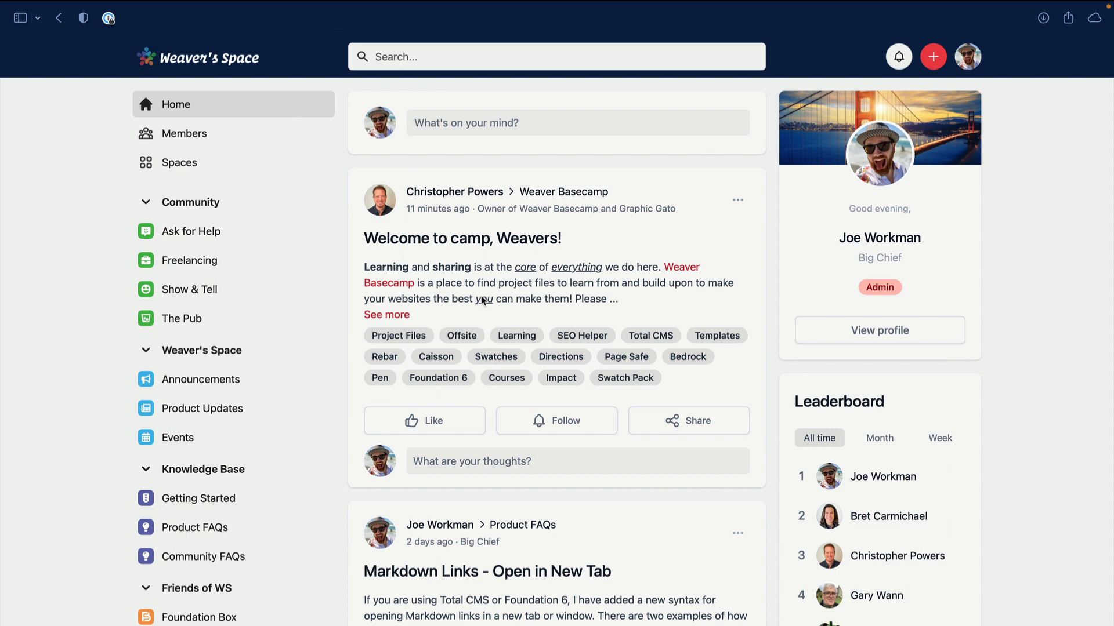
pyautogui.moveTo(491, 173)
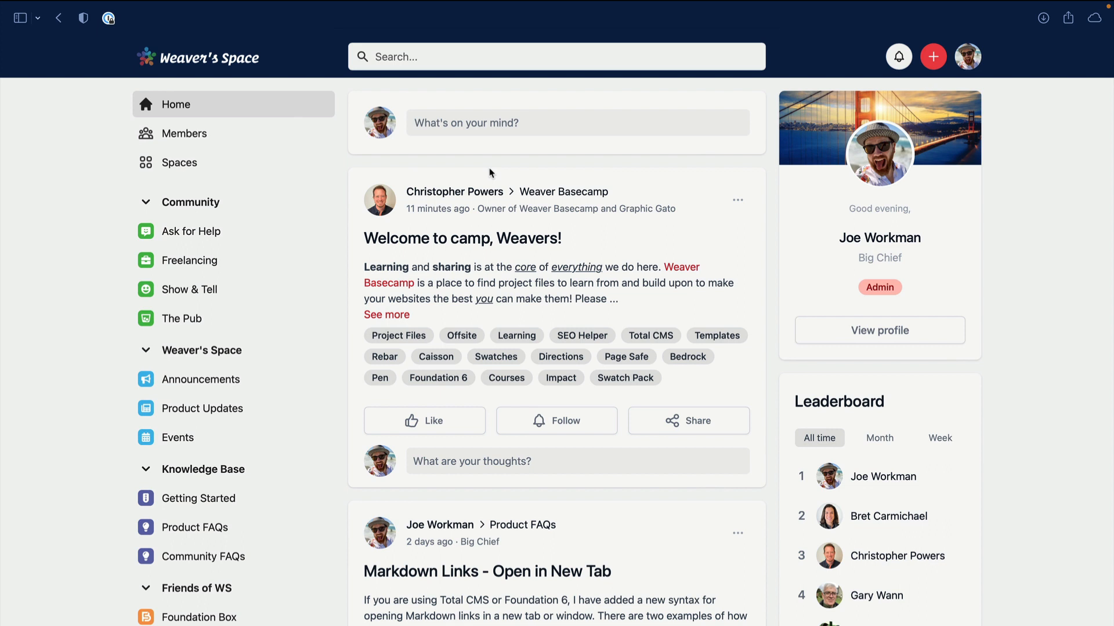
pyautogui.moveTo(414, 252)
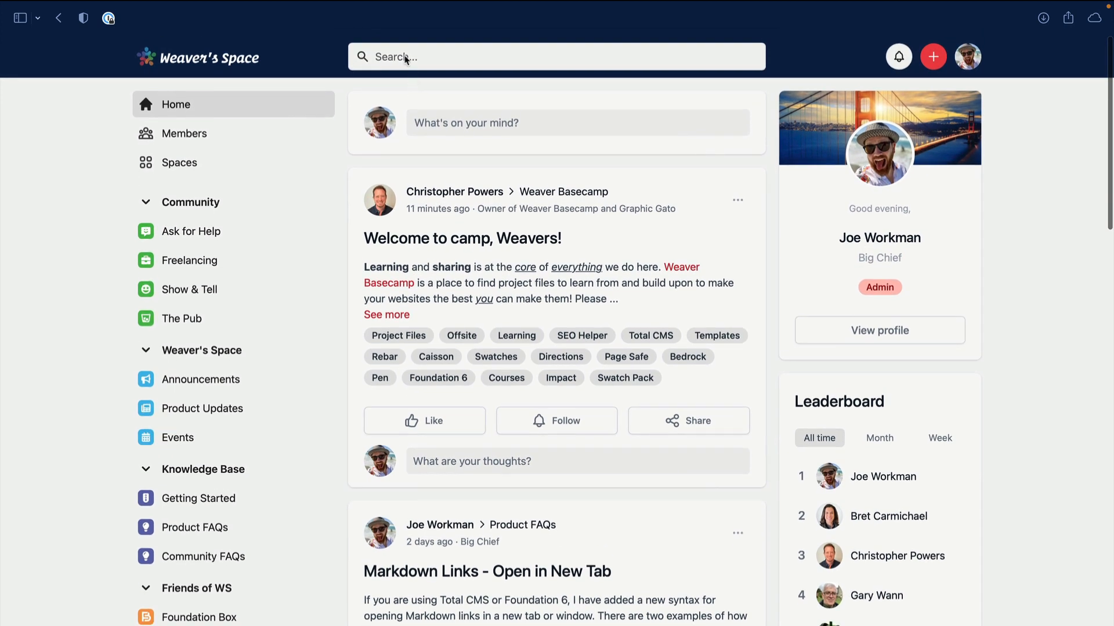
# Search the community for 'Total Cms' and view the full results page
pyautogui.click(557, 57)
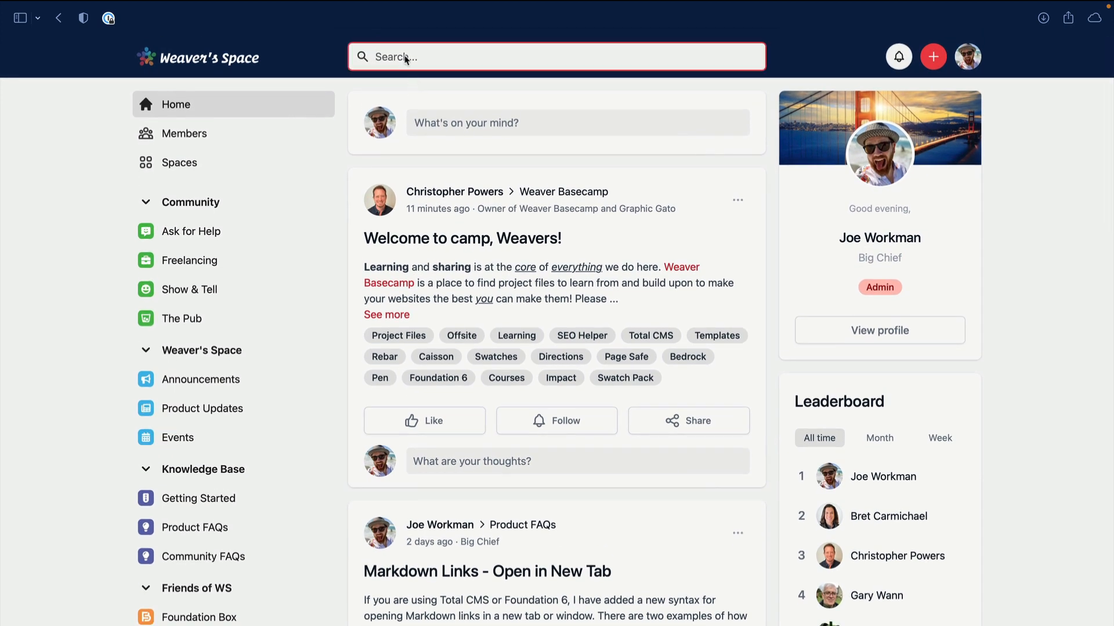
pyautogui.write('Total Cms')
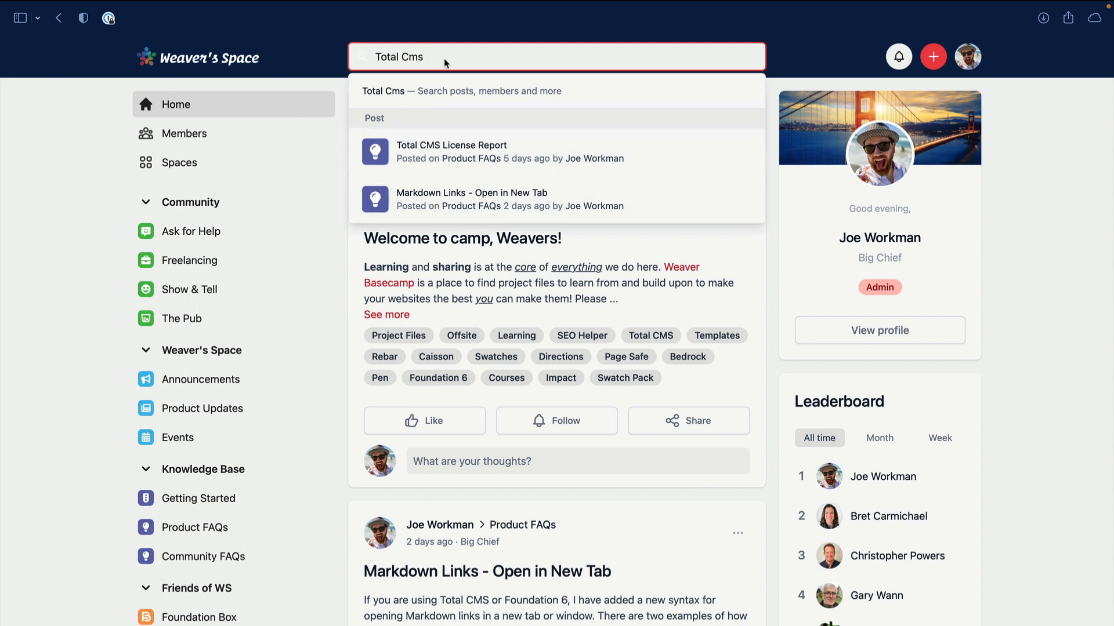
pyautogui.press('enter')
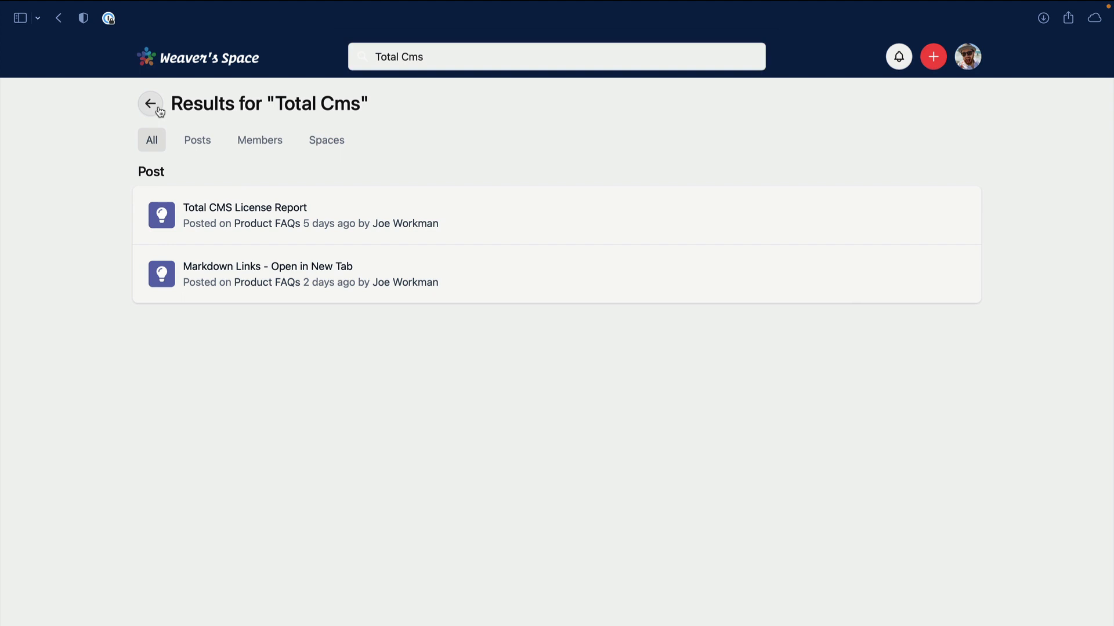
# Leave the search results, then twice start an Ask for Help post and dismiss it
pyautogui.click(150, 104)
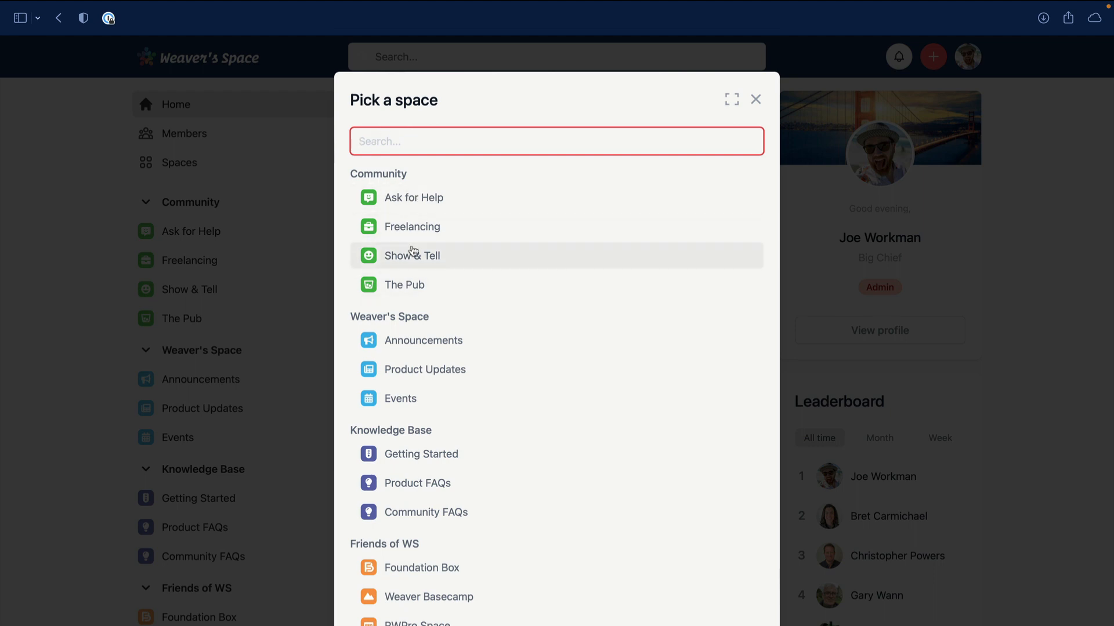
pyautogui.moveTo(412, 197)
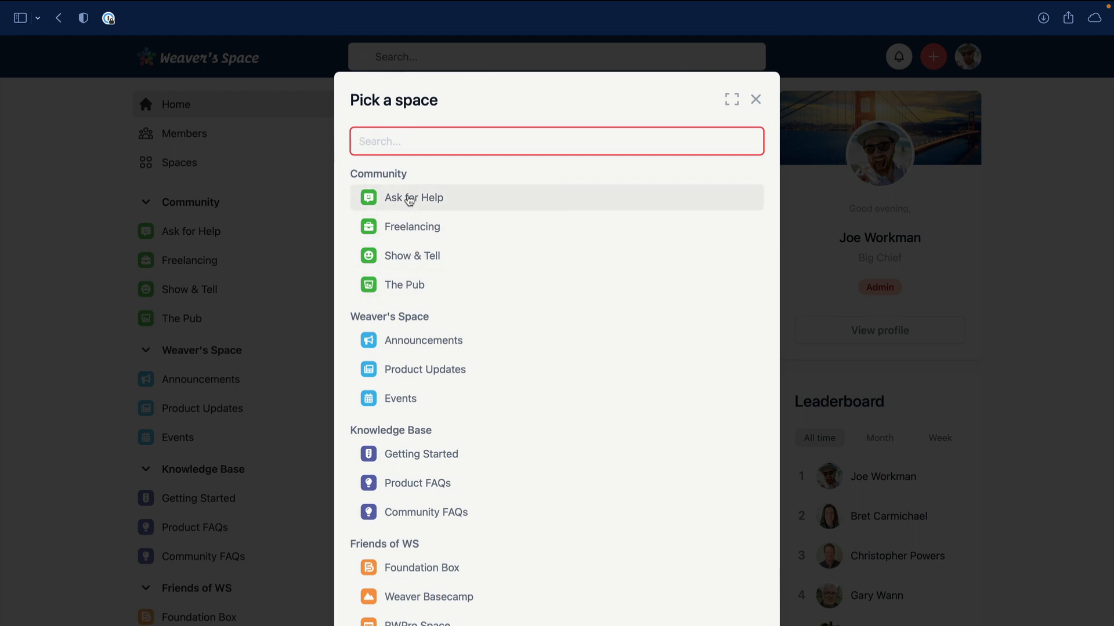
pyautogui.click(412, 197)
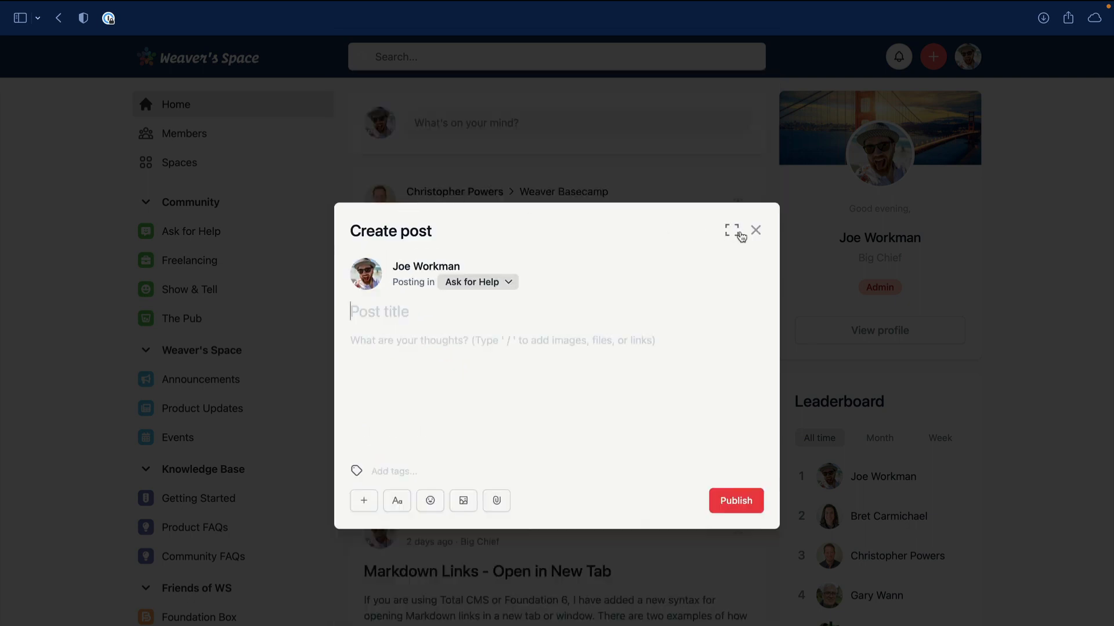
pyautogui.click(755, 230)
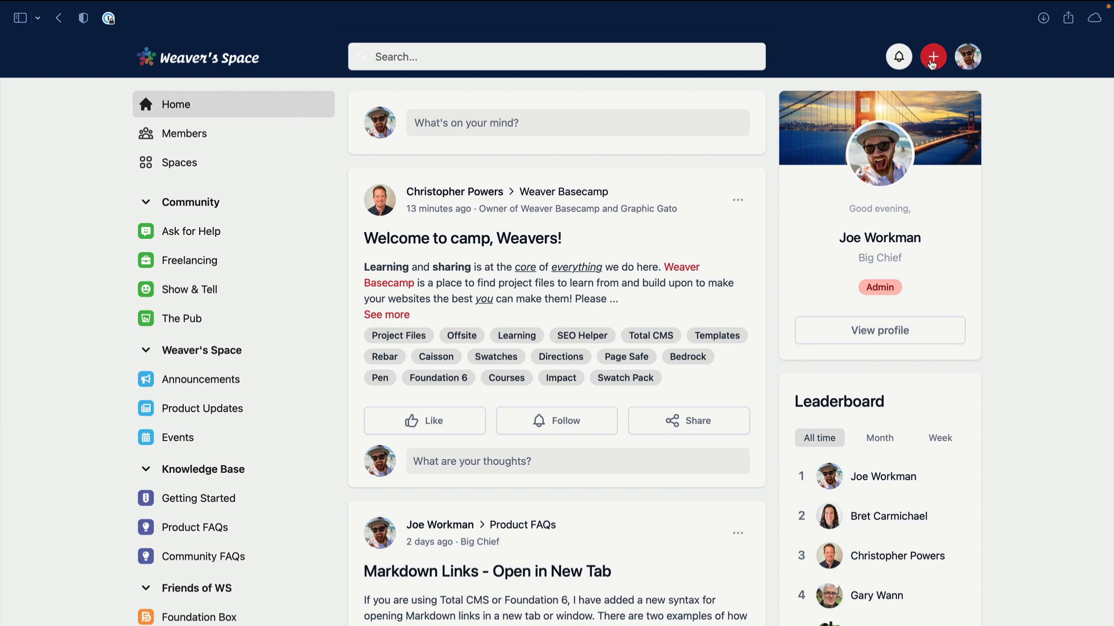
pyautogui.click(933, 56)
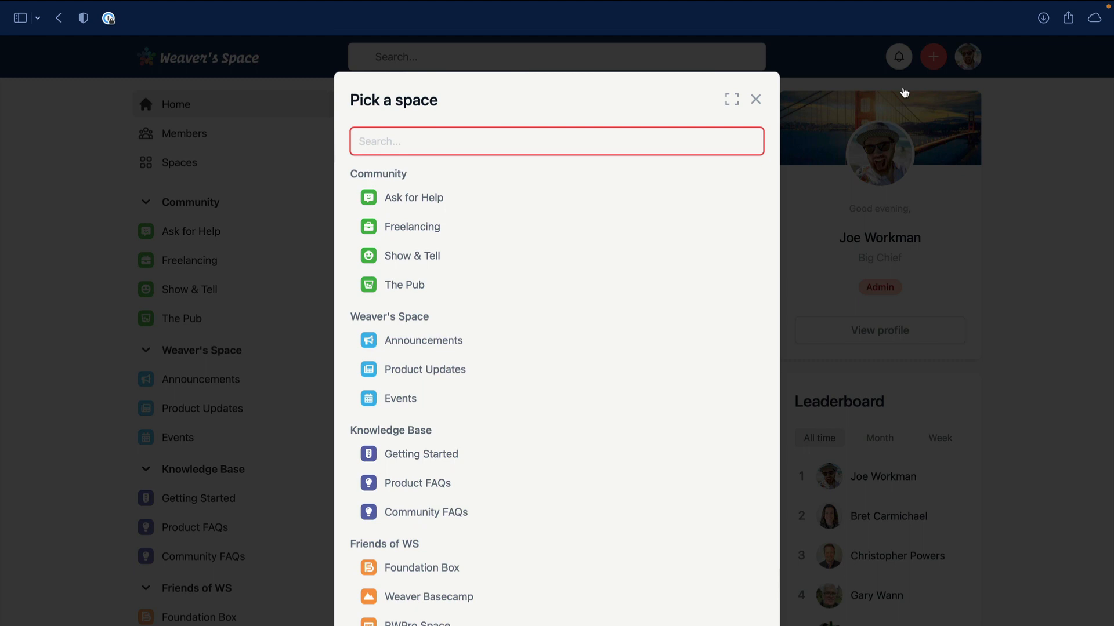
pyautogui.moveTo(481, 199)
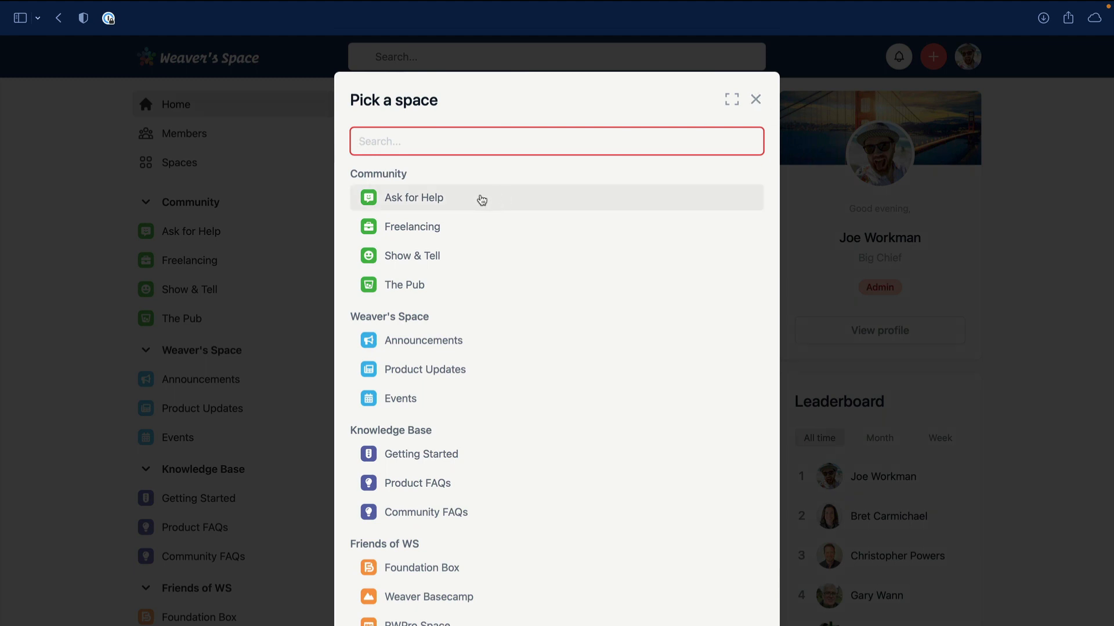
pyautogui.click(414, 197)
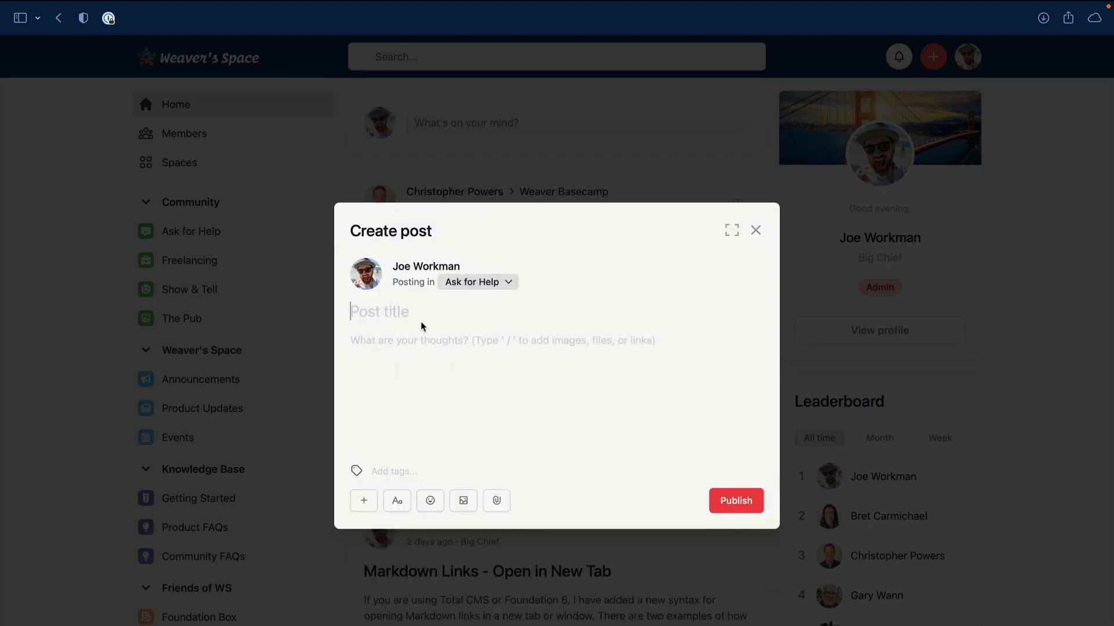
pyautogui.moveTo(411, 347)
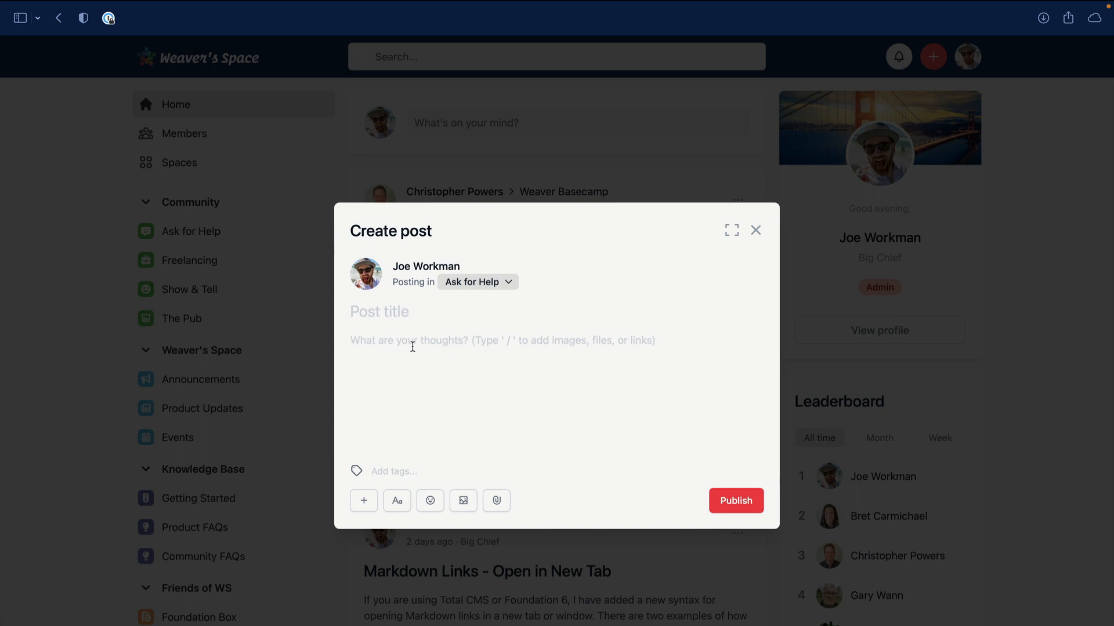
pyautogui.click(756, 230)
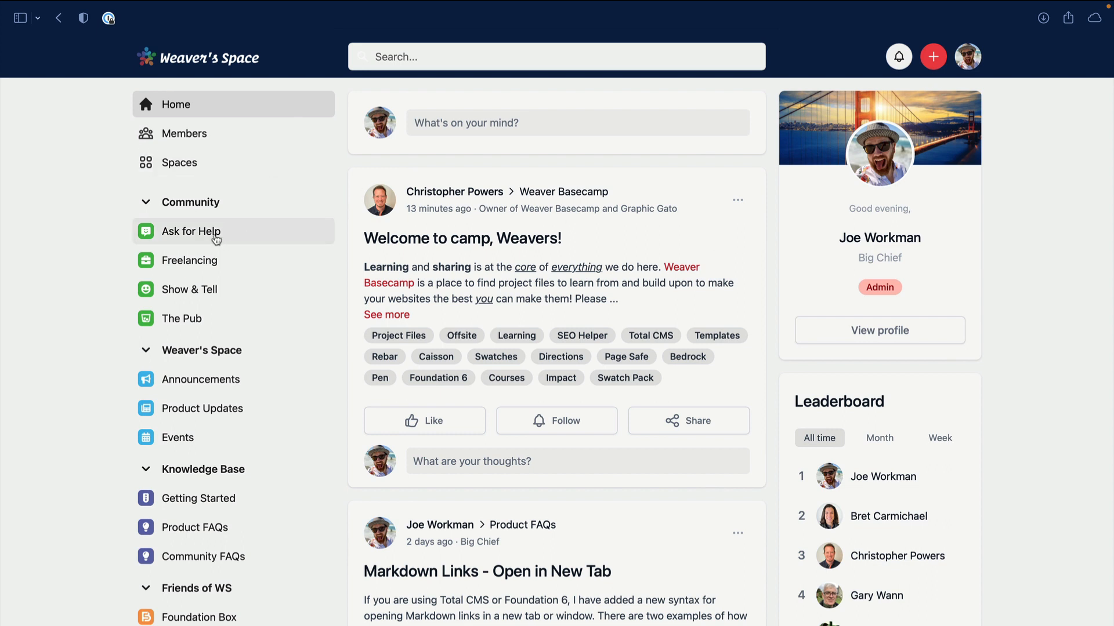
pyautogui.click(190, 231)
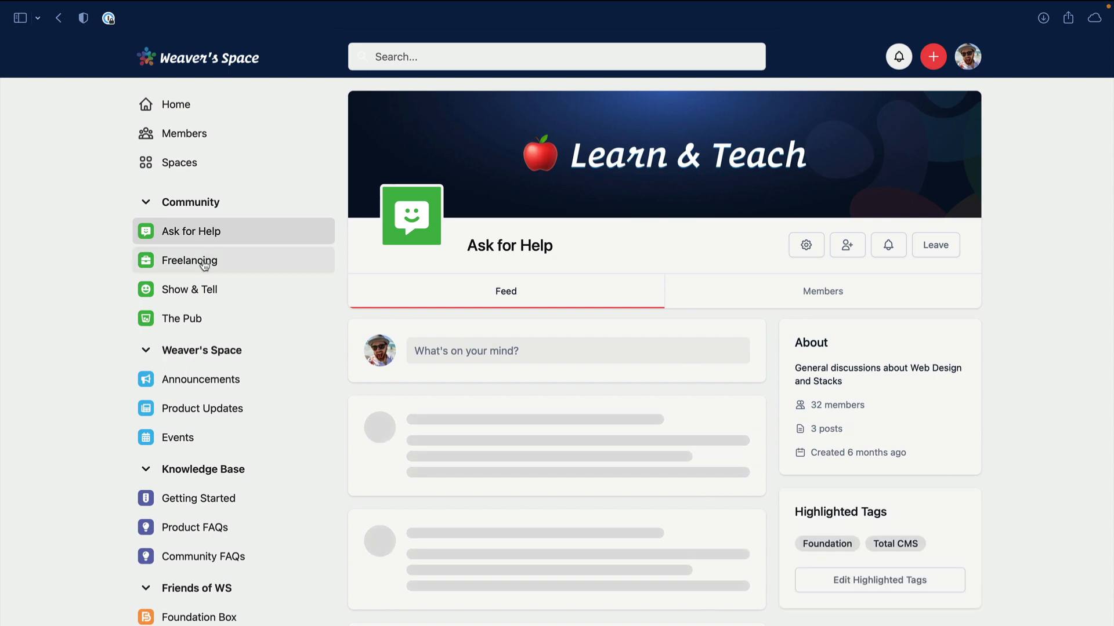
pyautogui.click(189, 259)
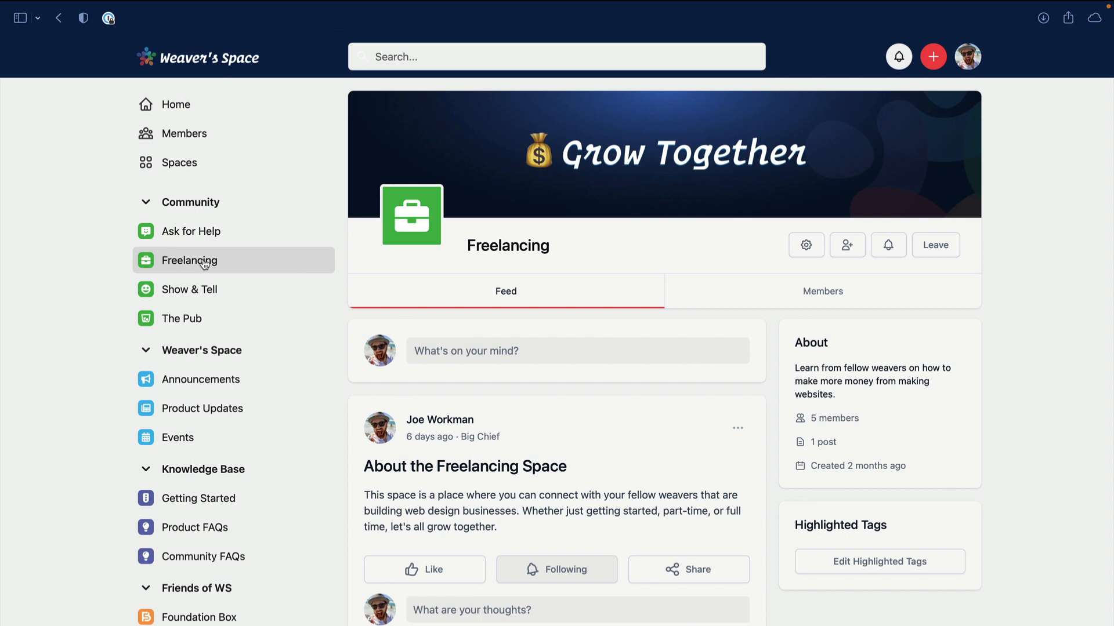
pyautogui.moveTo(1011, 259)
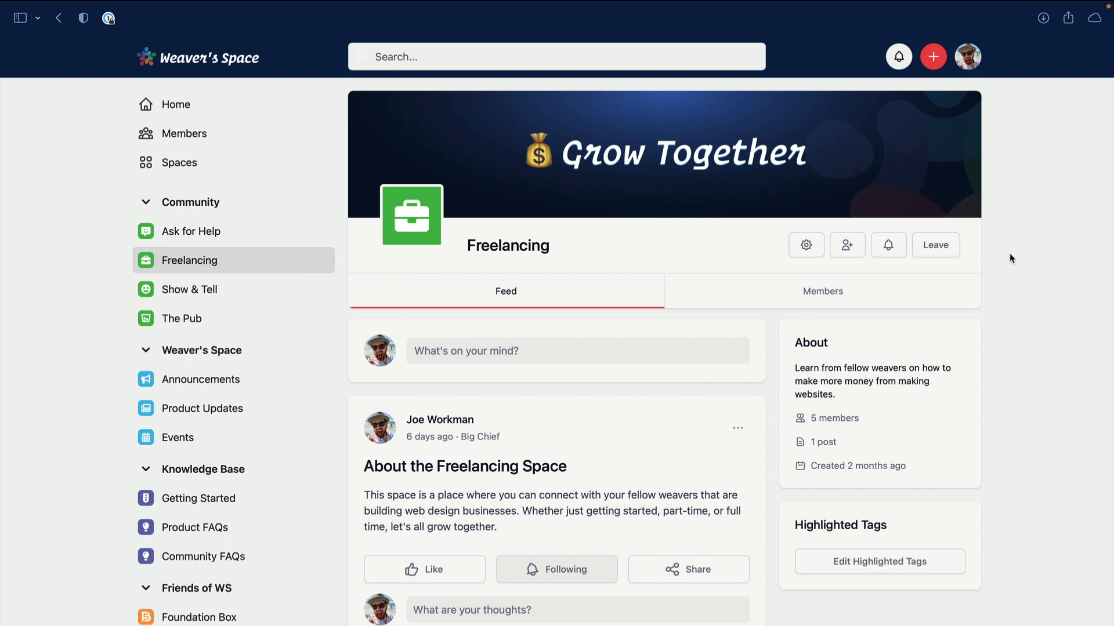
pyautogui.moveTo(935, 245)
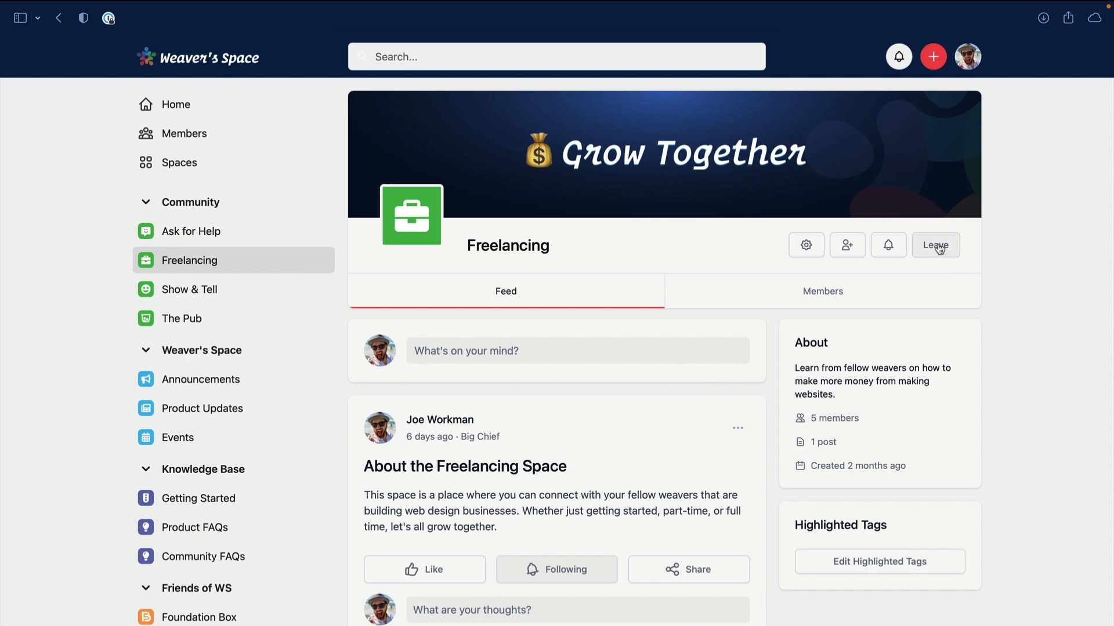
pyautogui.scroll(-3)
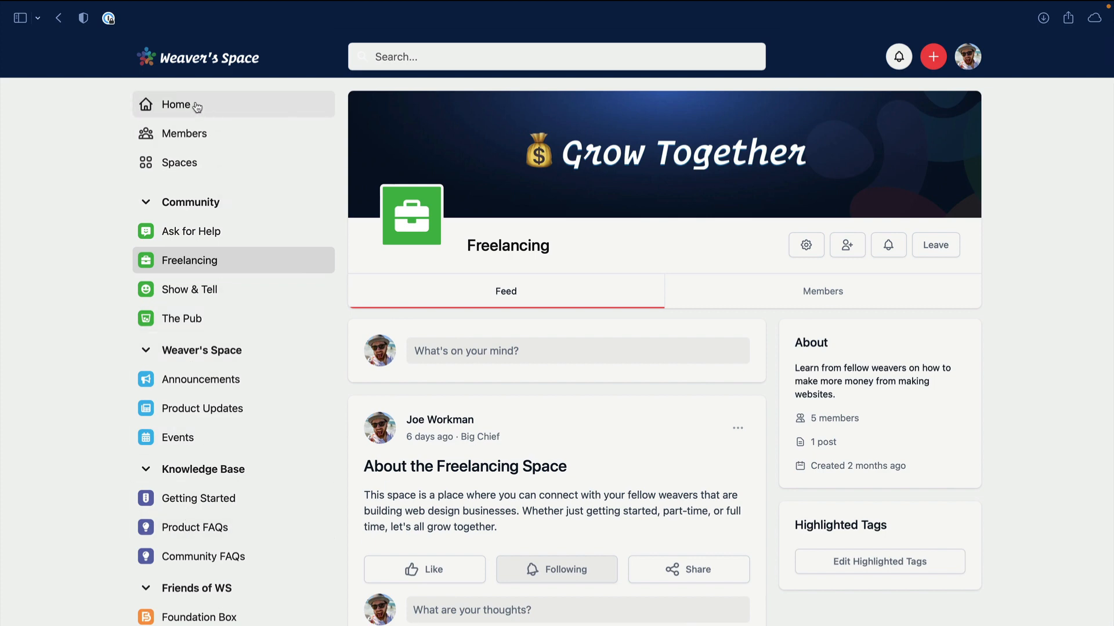
pyautogui.click(176, 104)
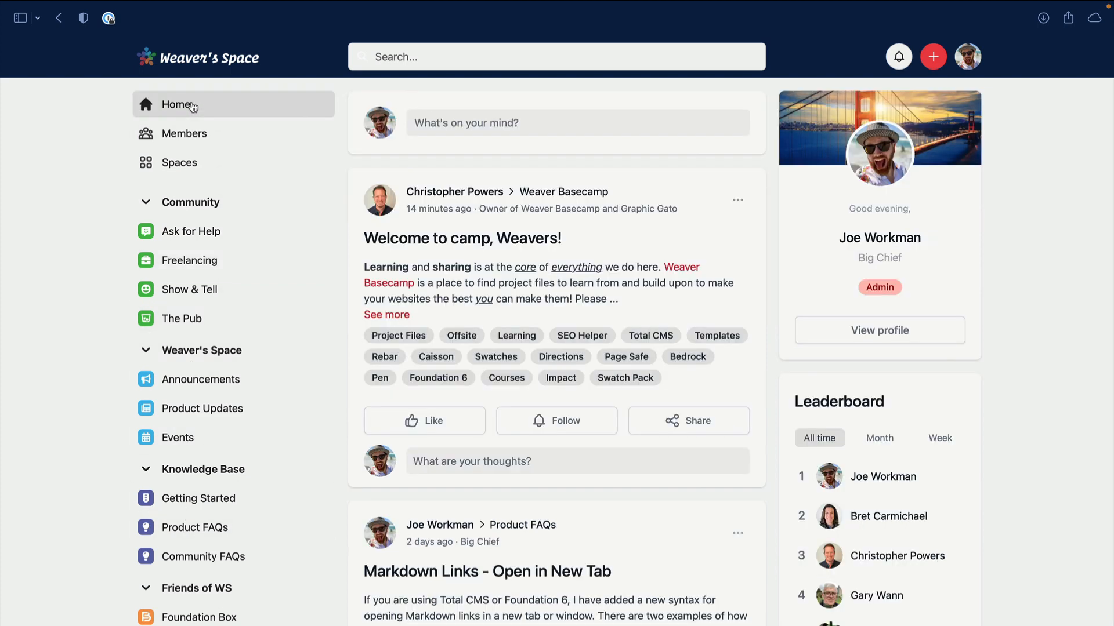
pyautogui.moveTo(513, 268)
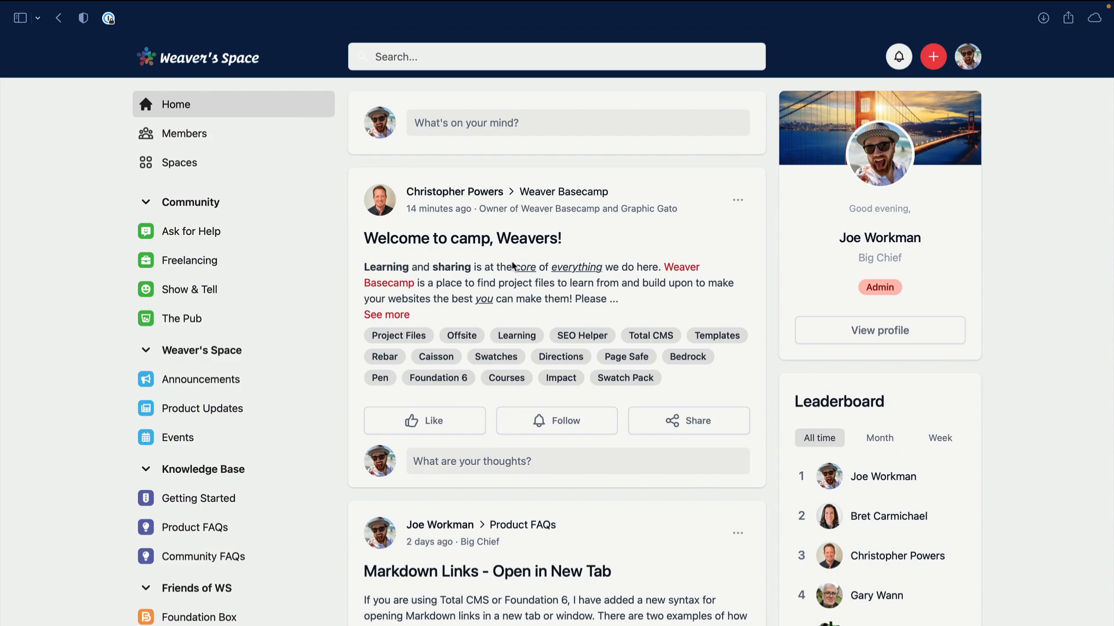
pyautogui.scroll(-3)
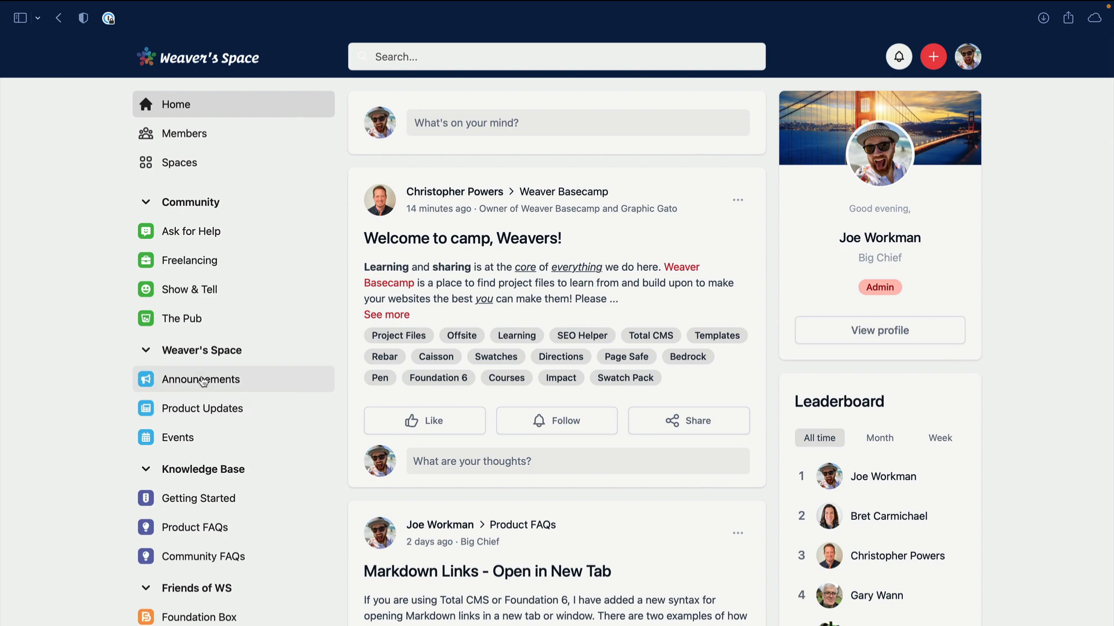
# Browse the Announcements, Product Updates, Ask for Help and Freelancing spaces in turn
pyautogui.click(201, 379)
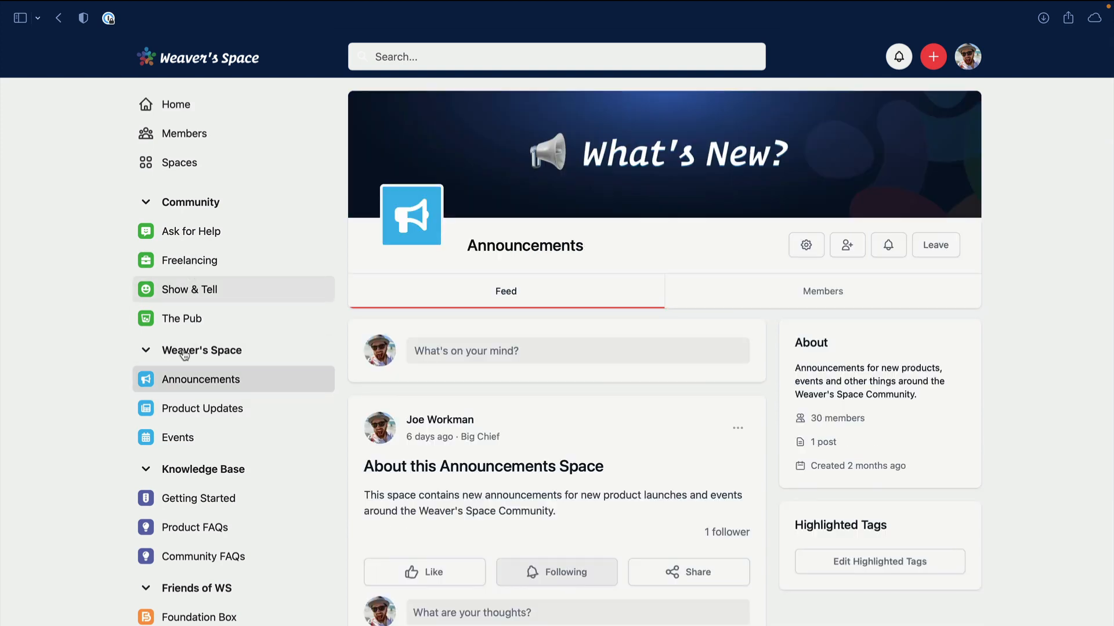
pyautogui.click(202, 409)
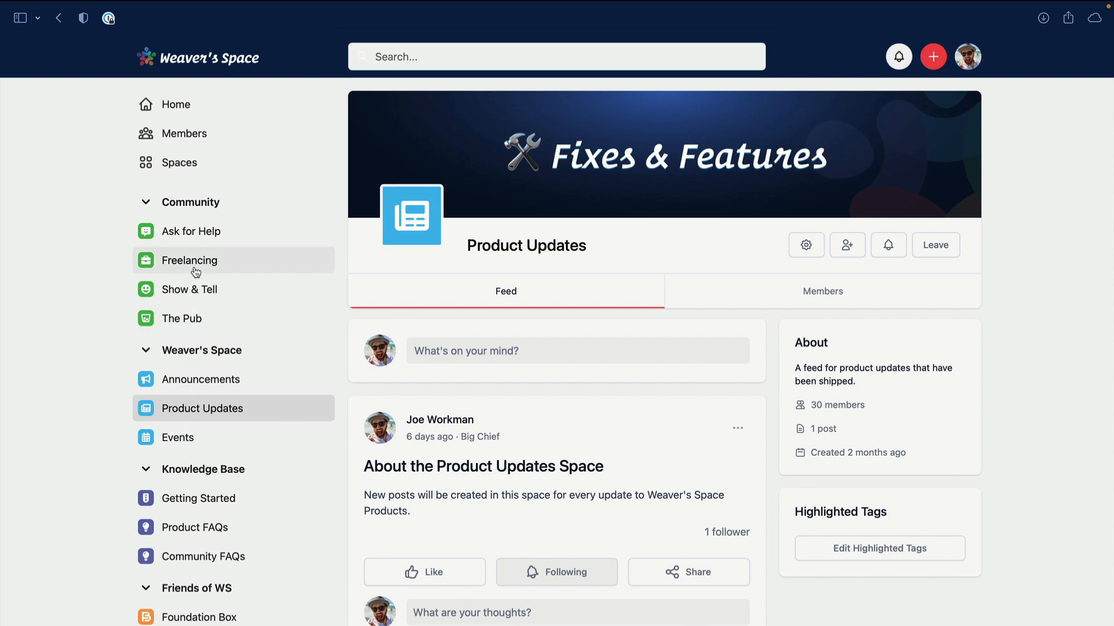
pyautogui.moveTo(199, 232)
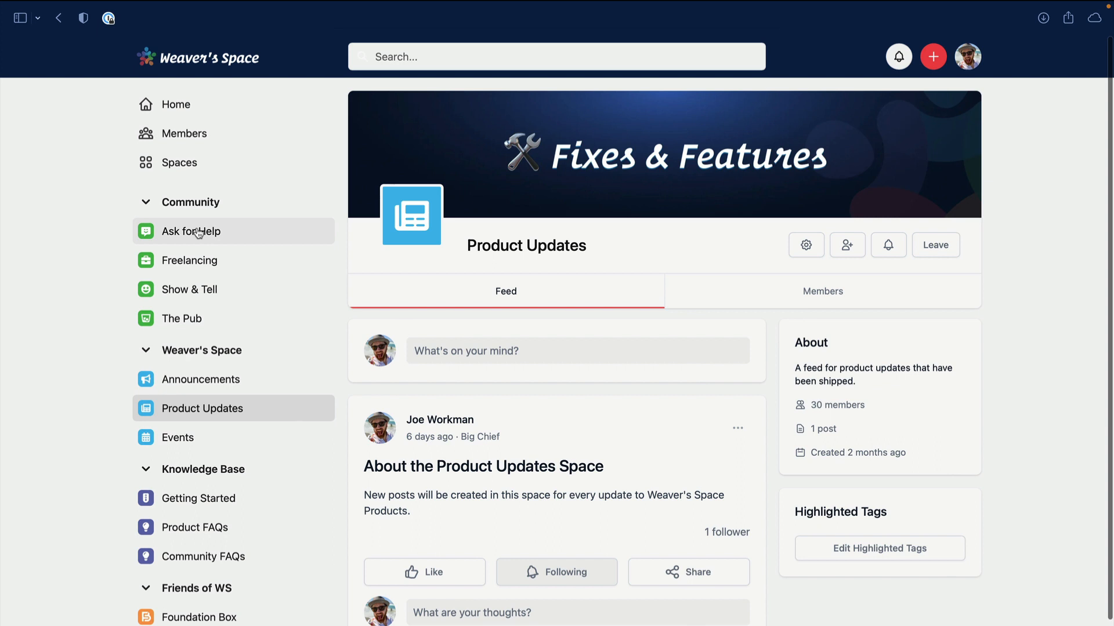
pyautogui.click(191, 231)
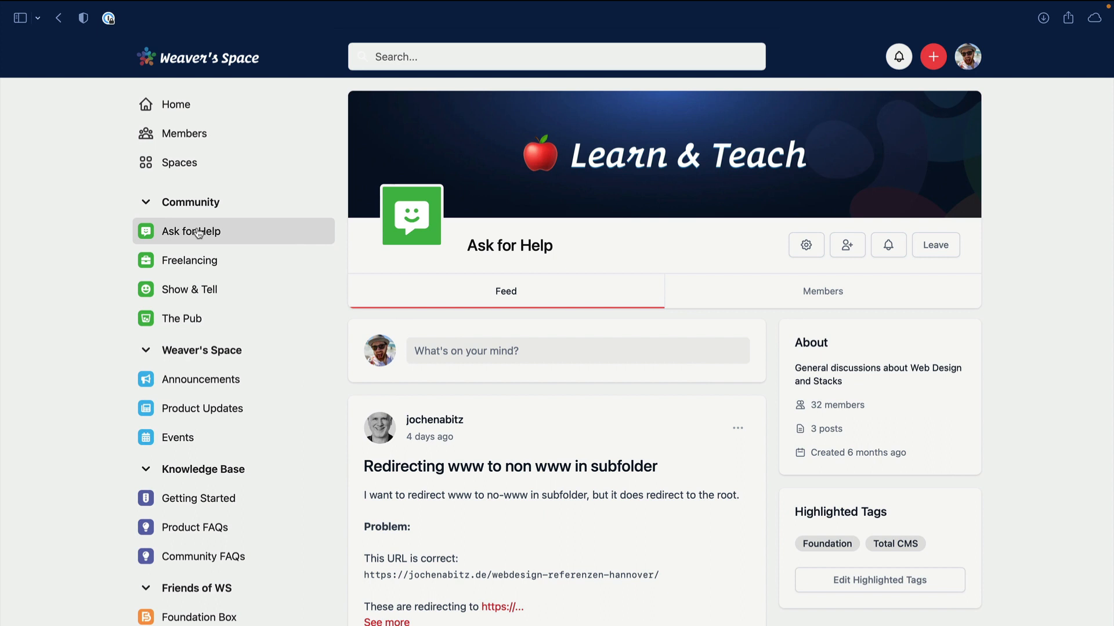
pyautogui.scroll(-3)
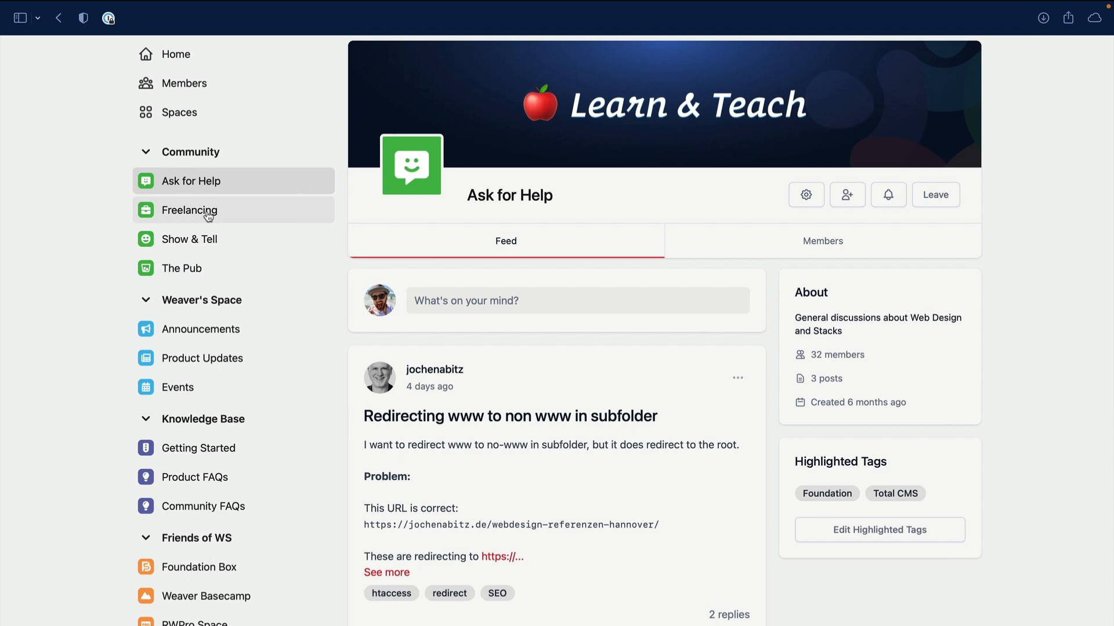
pyautogui.click(189, 210)
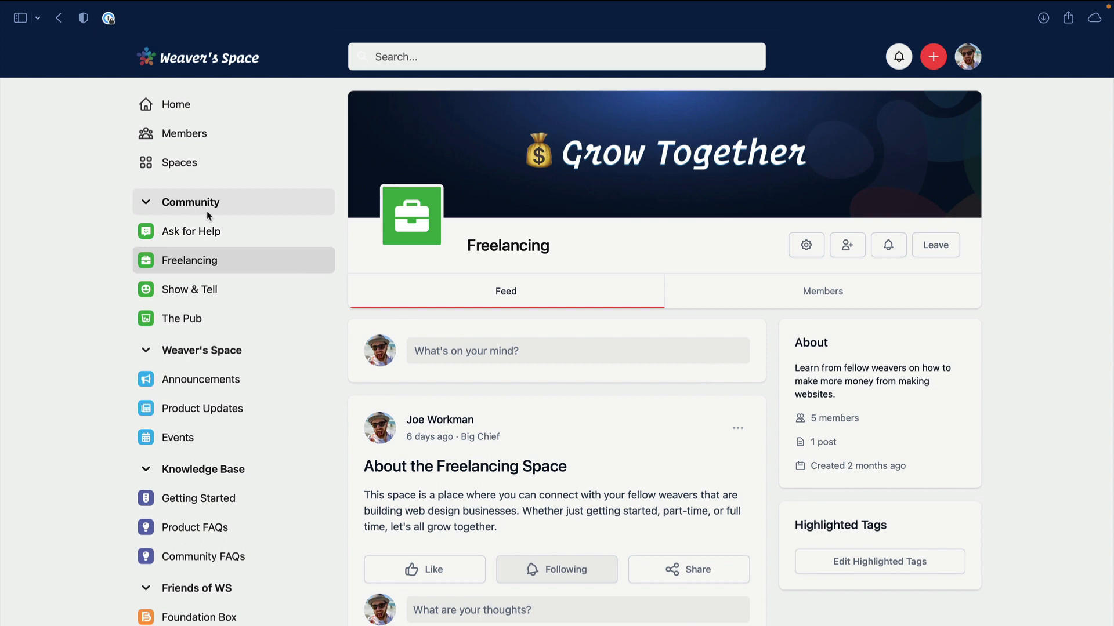
pyautogui.moveTo(189, 289)
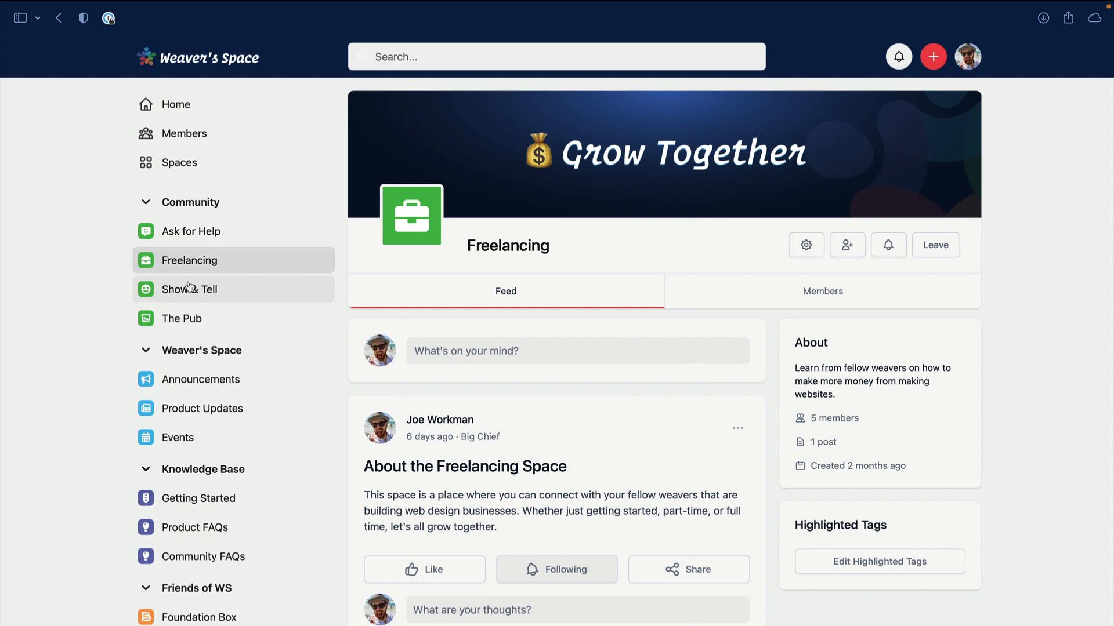
# Visit Show & Tell, The Pub, Announcements and Product Updates, ending on Events
pyautogui.click(190, 289)
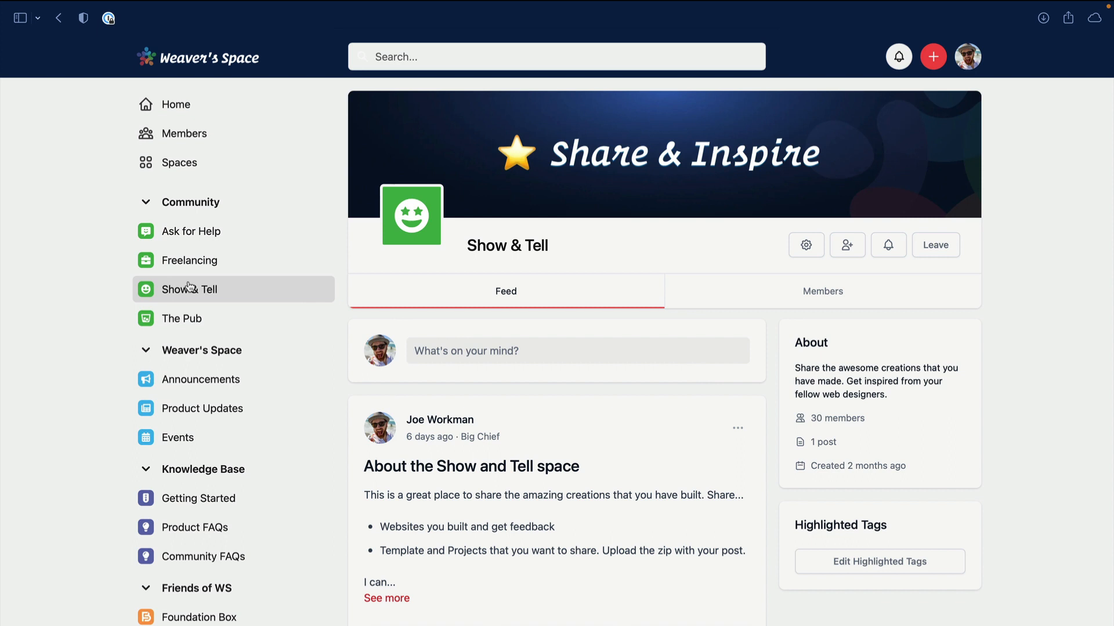
pyautogui.click(181, 318)
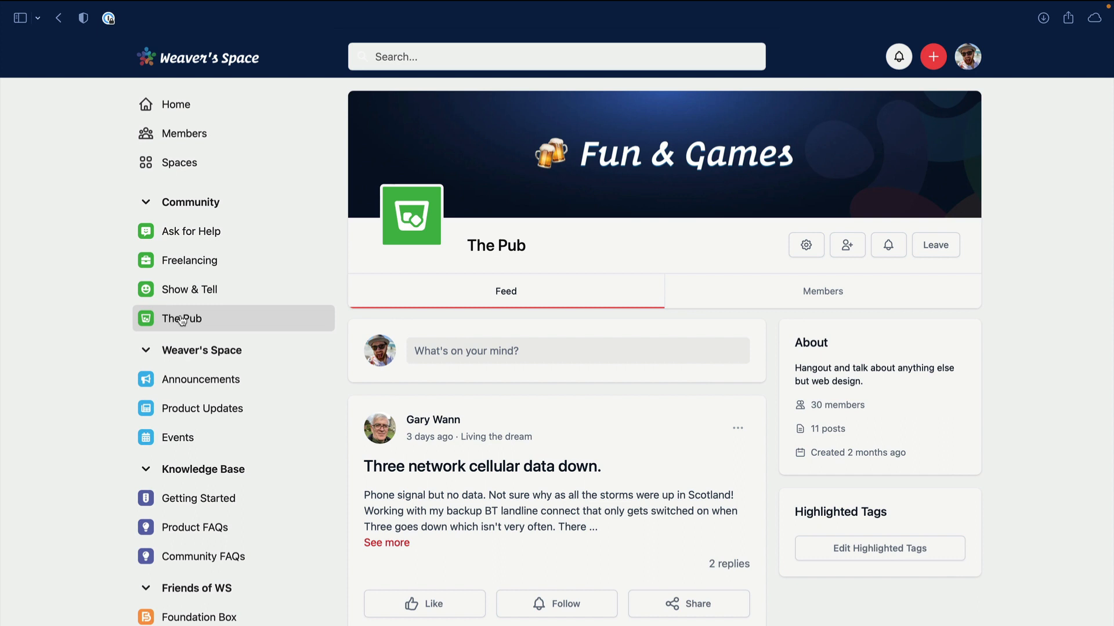
pyautogui.moveTo(201, 379)
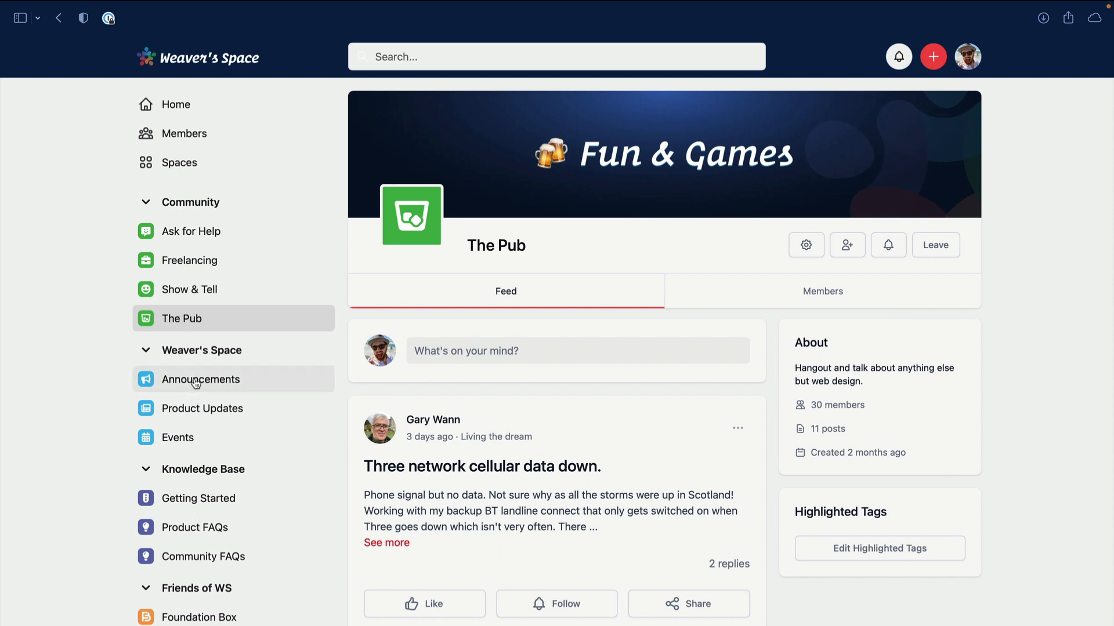
pyautogui.click(201, 379)
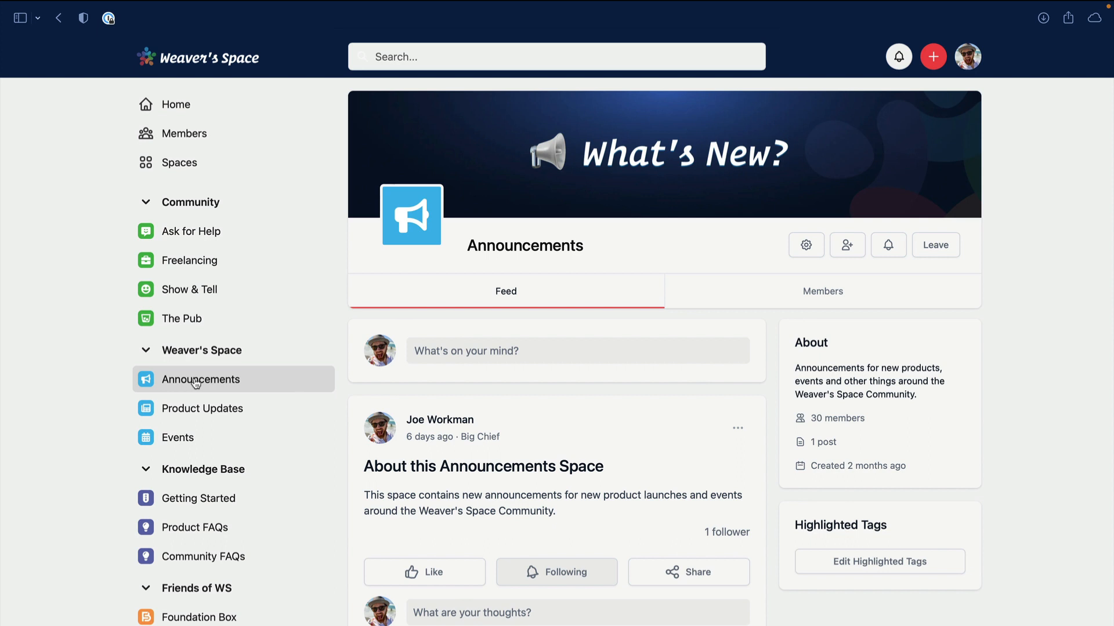
pyautogui.moveTo(198, 396)
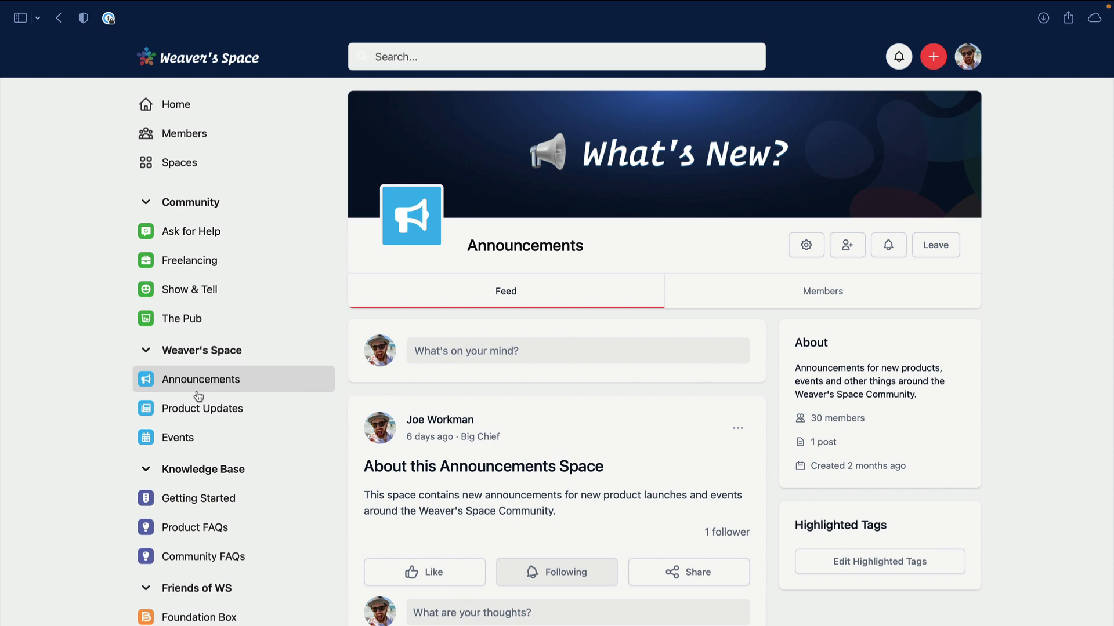
pyautogui.click(202, 408)
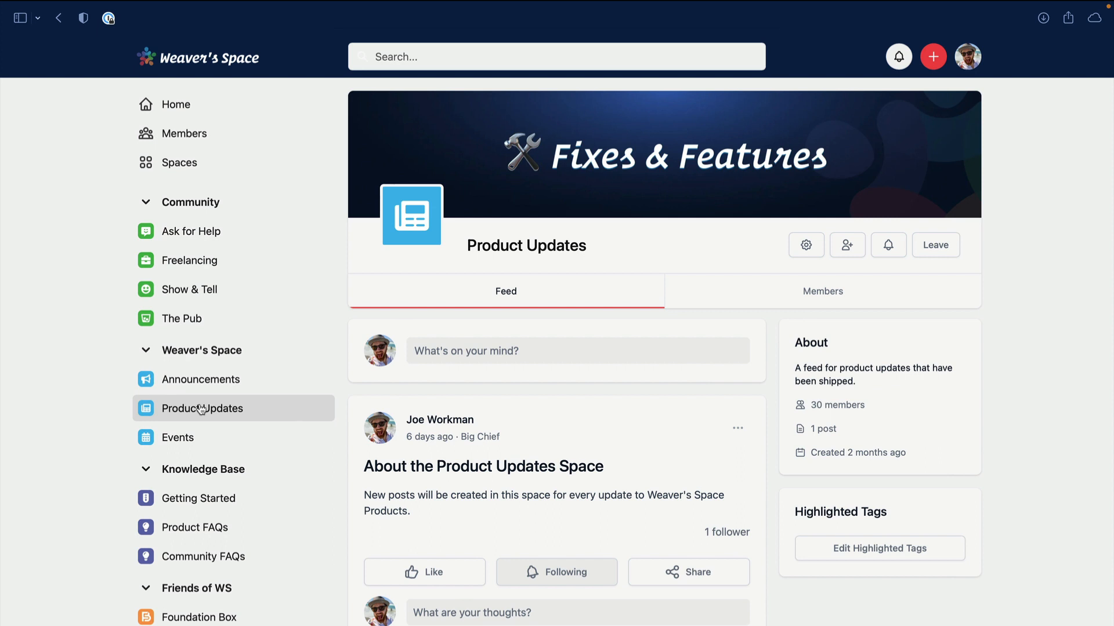
pyautogui.click(178, 437)
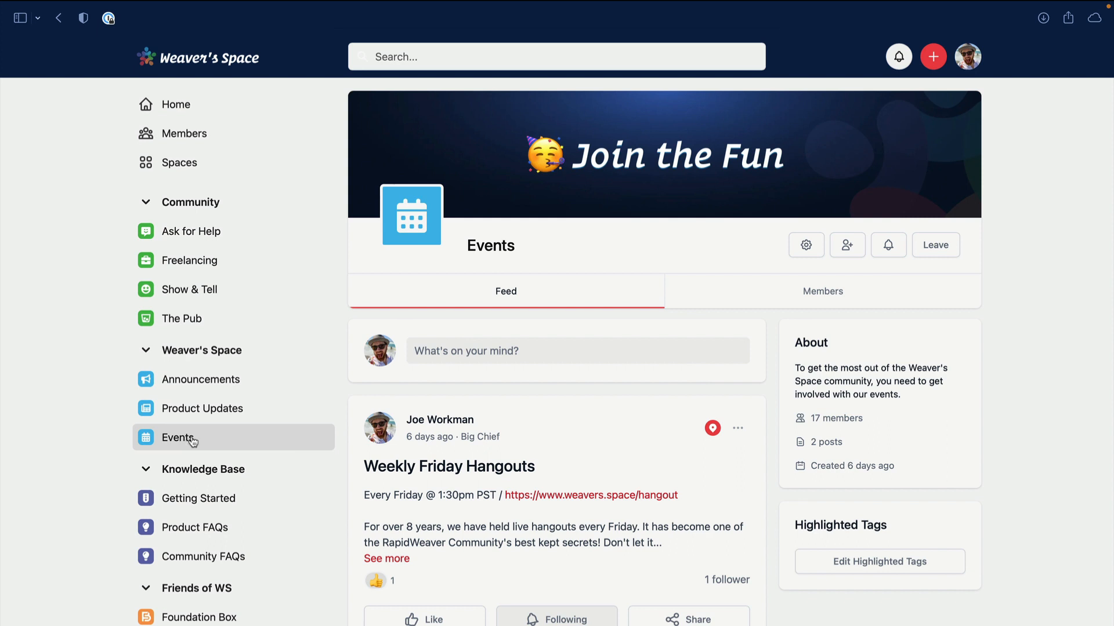
# Open the Getting Started knowledge base, then browse the Product FAQs feed
pyautogui.click(198, 497)
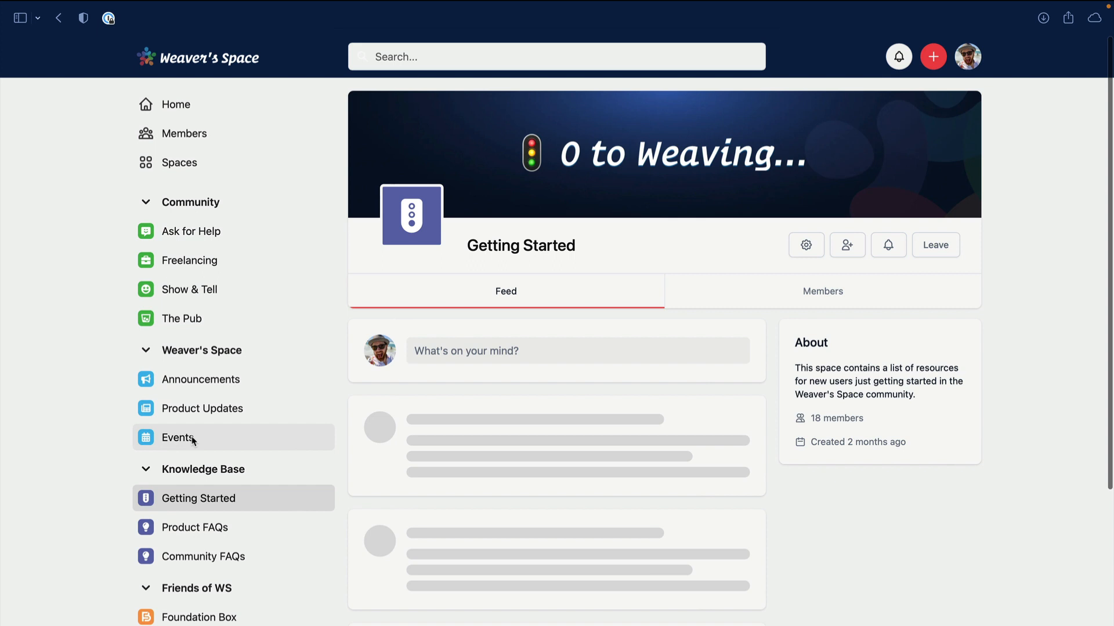
pyautogui.click(198, 498)
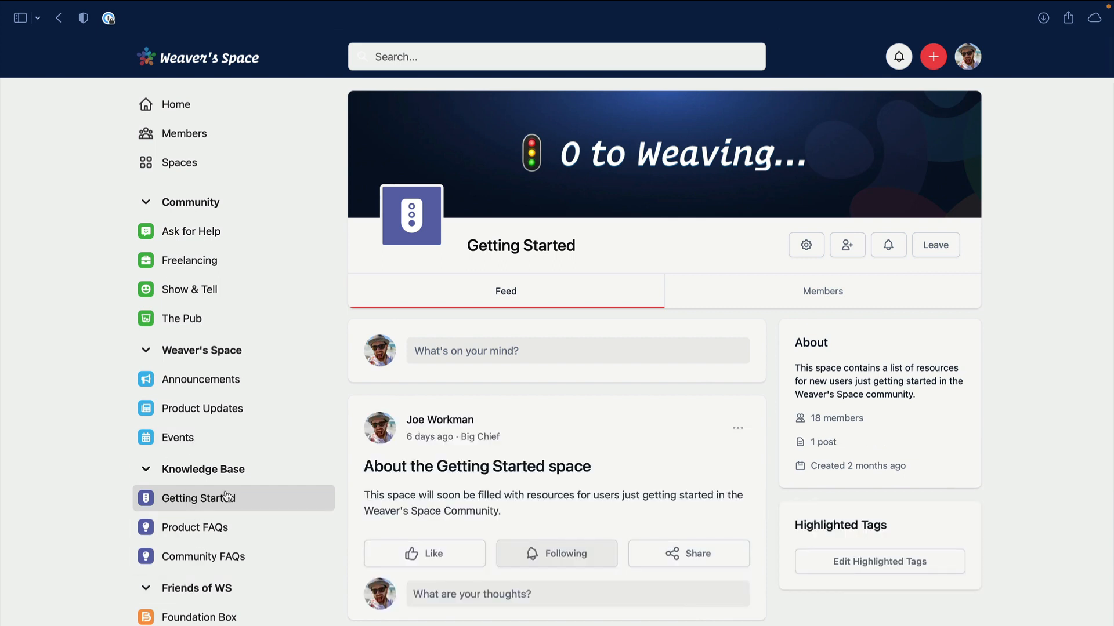
pyautogui.click(202, 527)
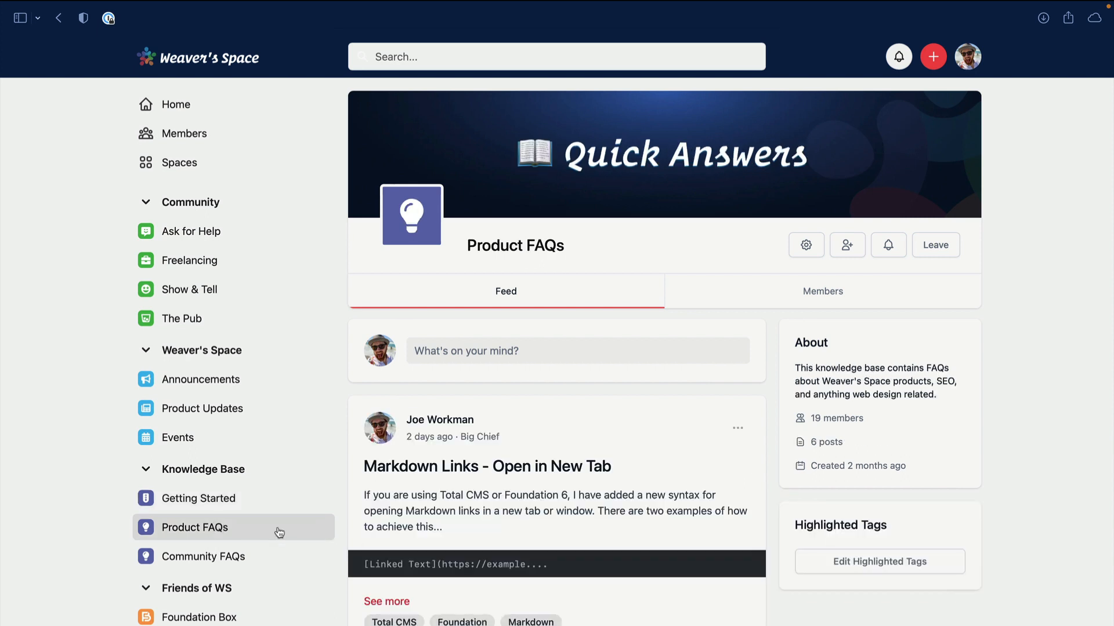
pyautogui.scroll(-3)
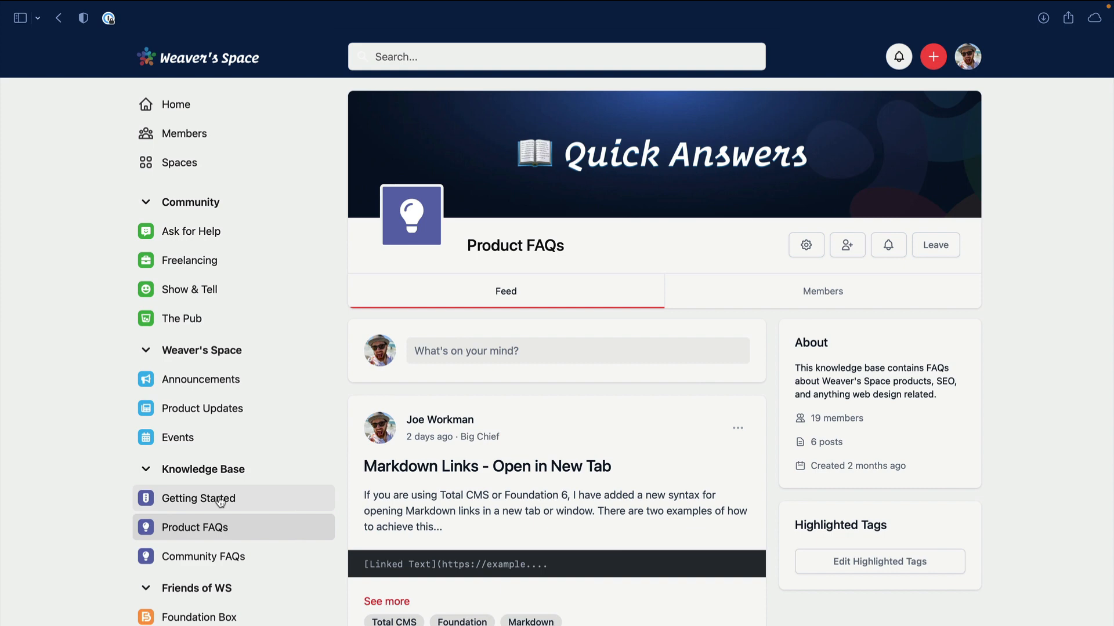
# View the Foundation Box and RWPro Space pages, then return to Home
pyautogui.scroll(-3)
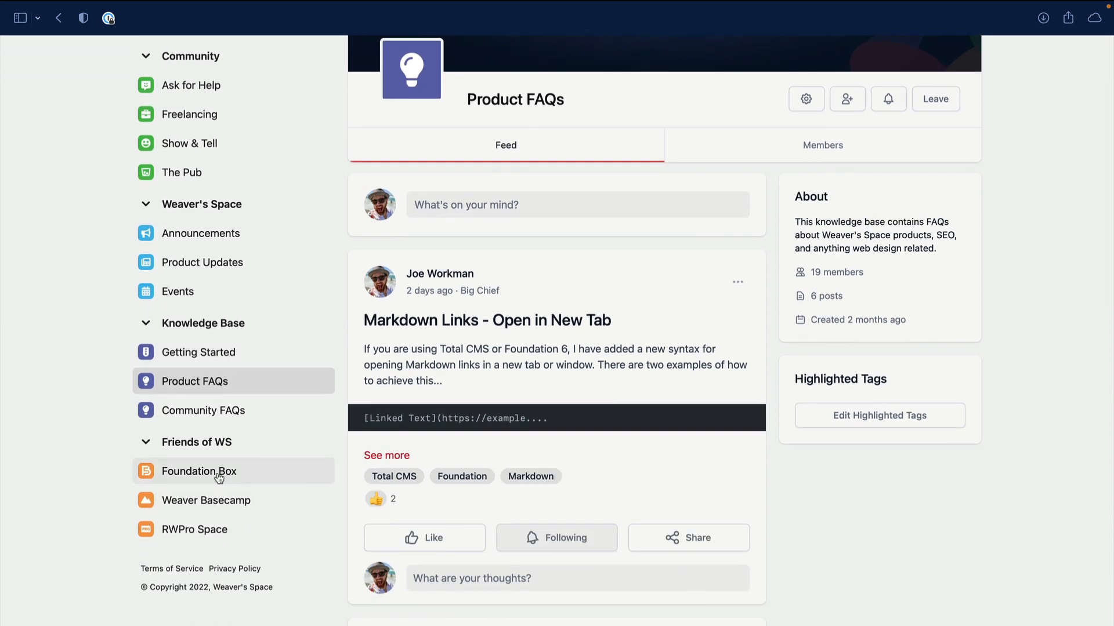
pyautogui.click(199, 471)
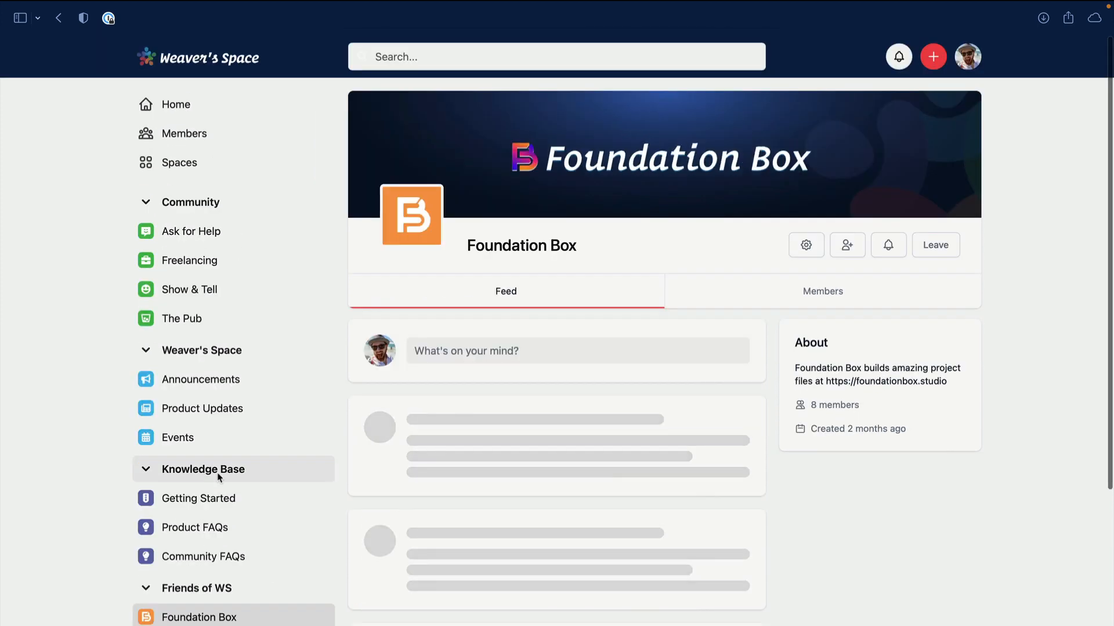
pyautogui.scroll(-3)
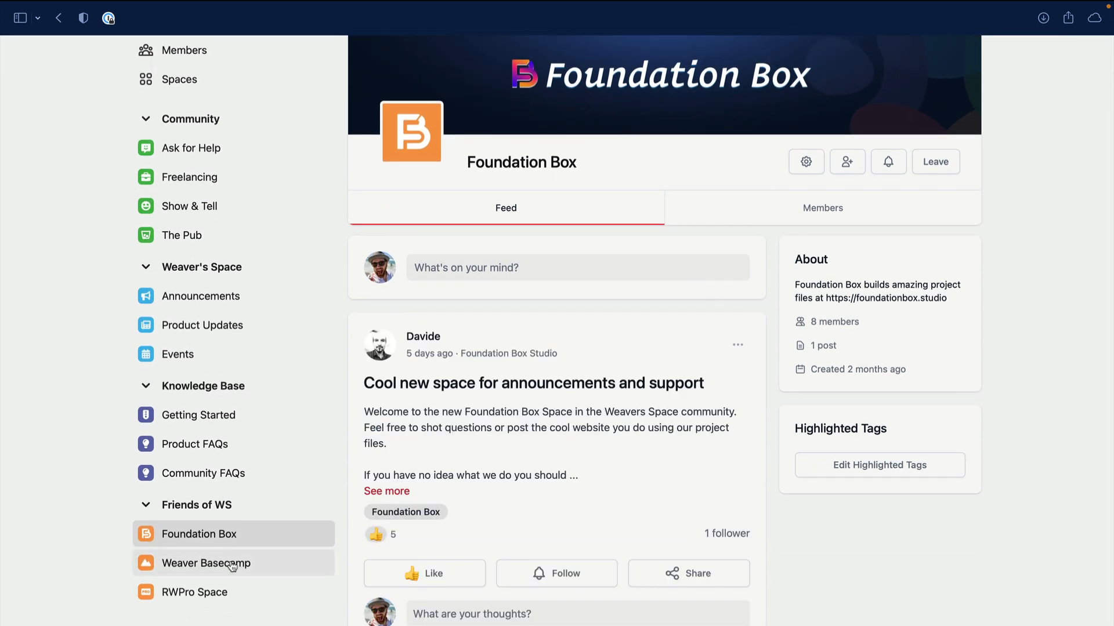
pyautogui.click(194, 592)
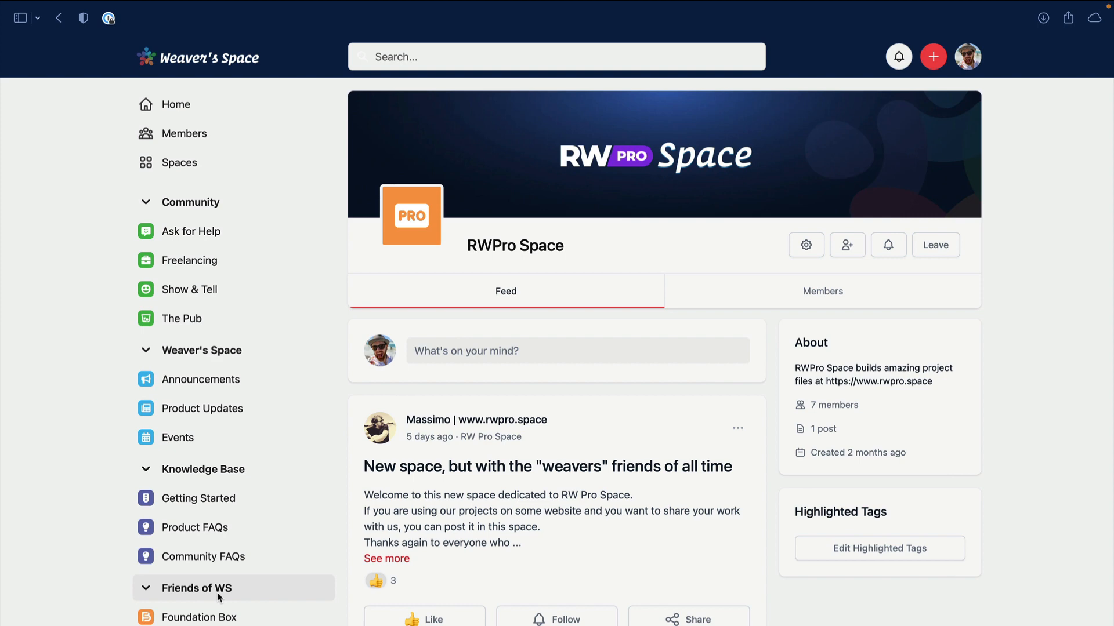
pyautogui.click(175, 104)
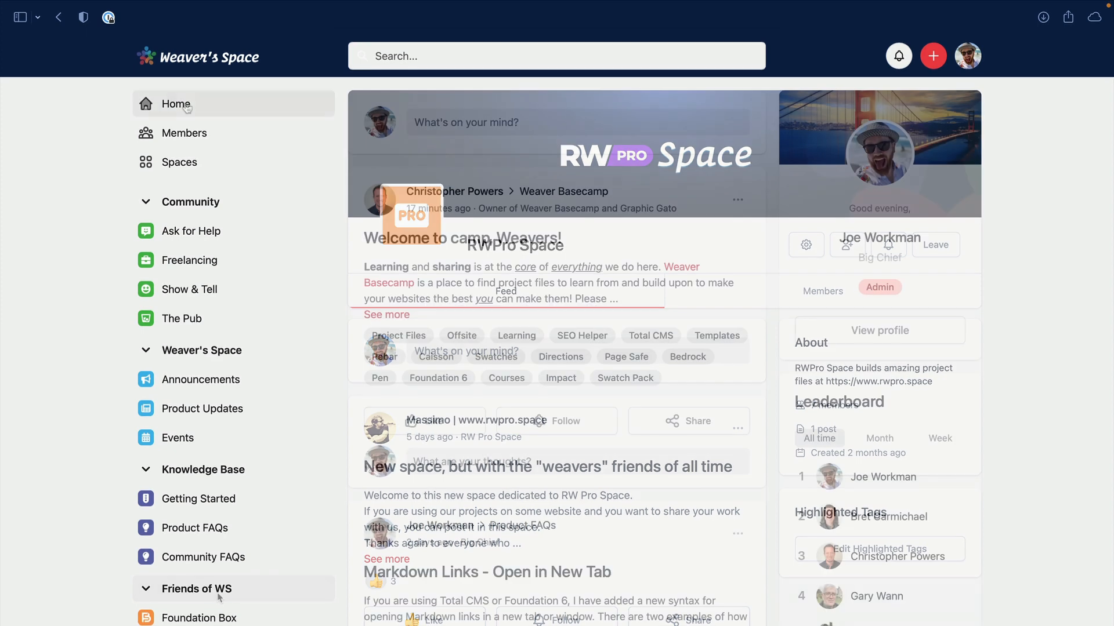